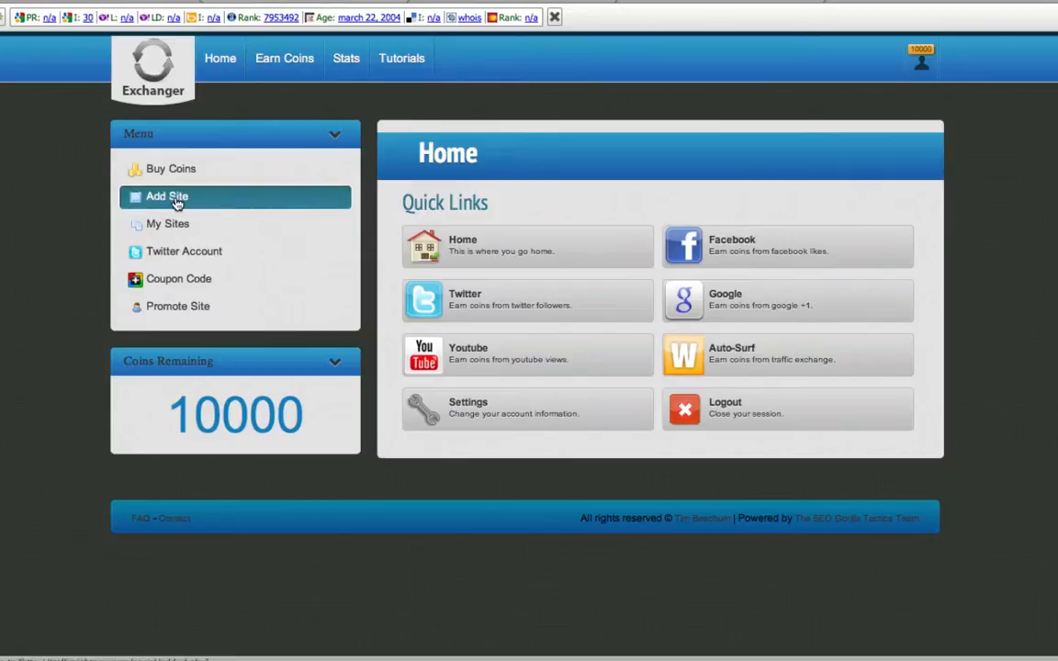
Start adding a new site from the Add Site entry in the menu.
click(165, 195)
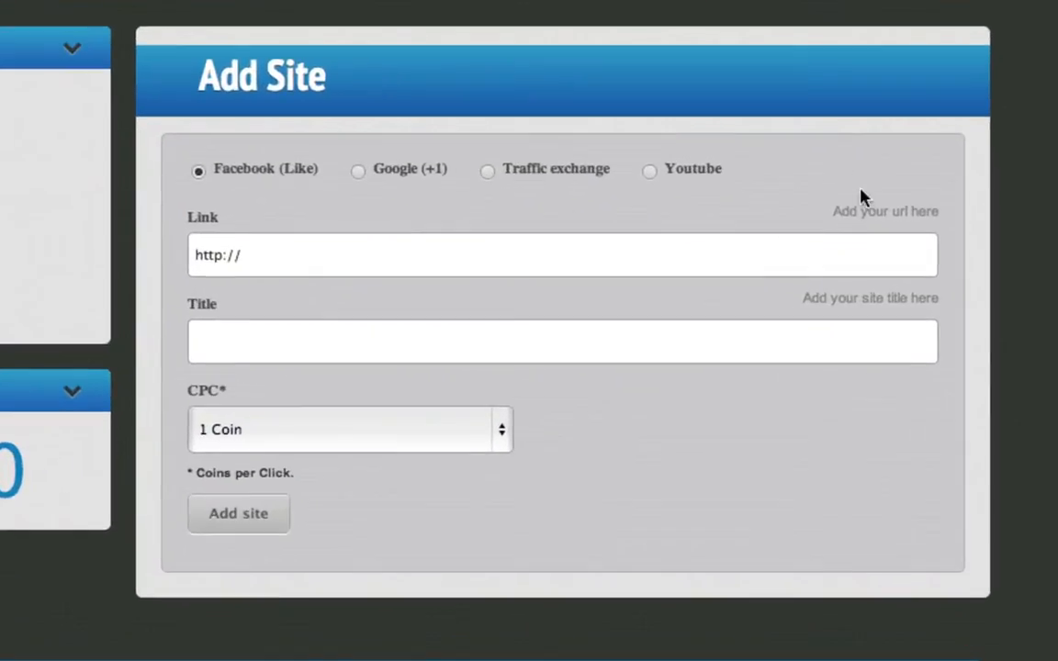
mouse_move(606, 193)
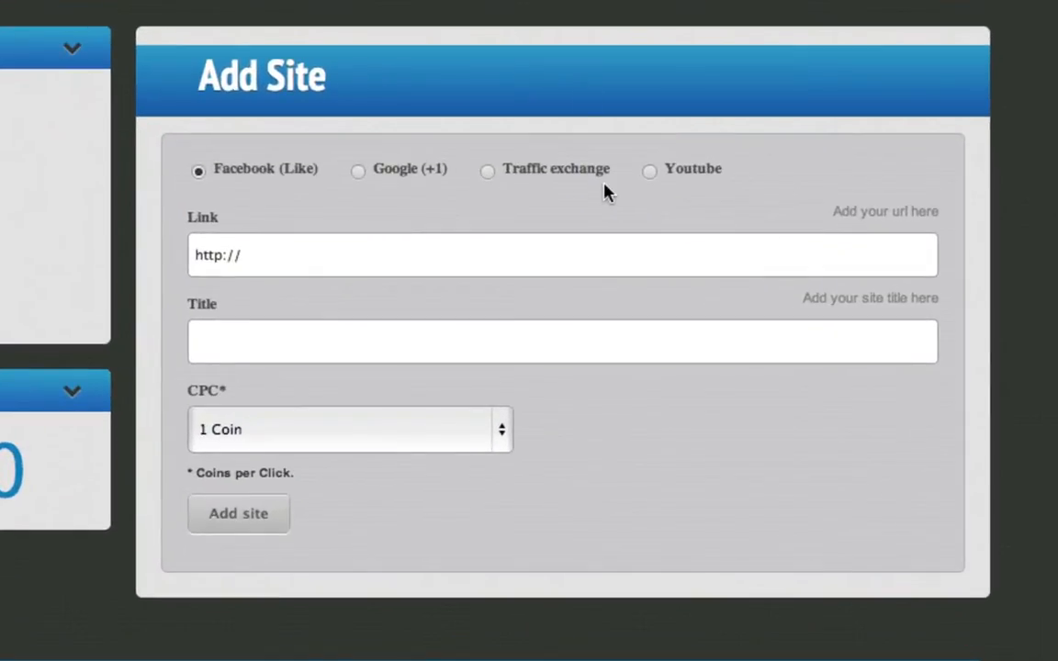
mouse_move(426, 191)
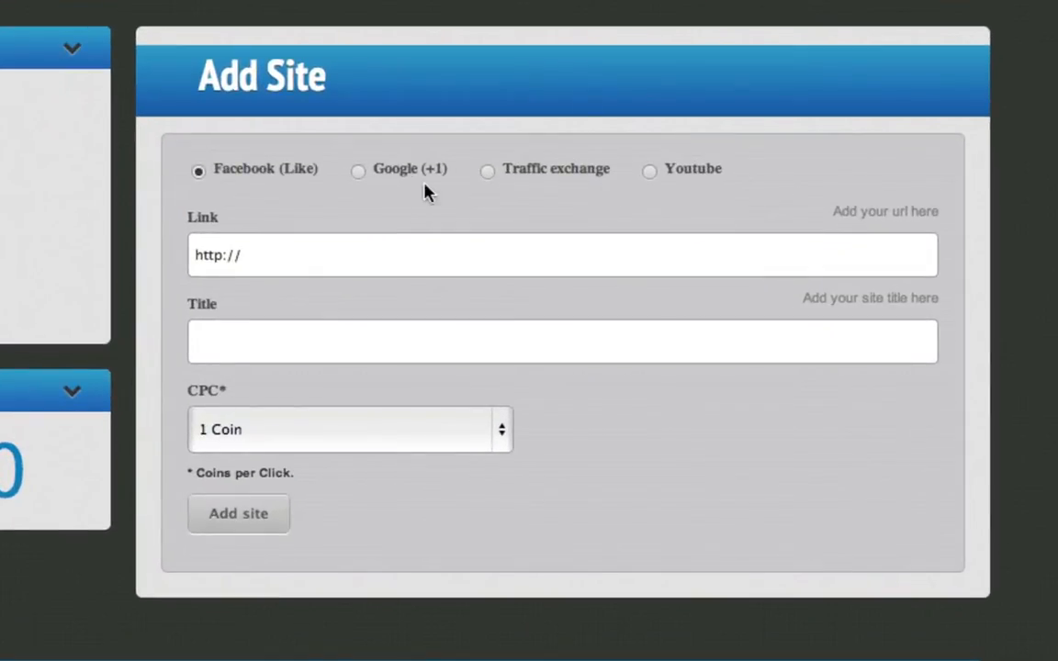
Make a traffic exchange entry with the article link and title 'Increase Website Traffic'.
click(488, 171)
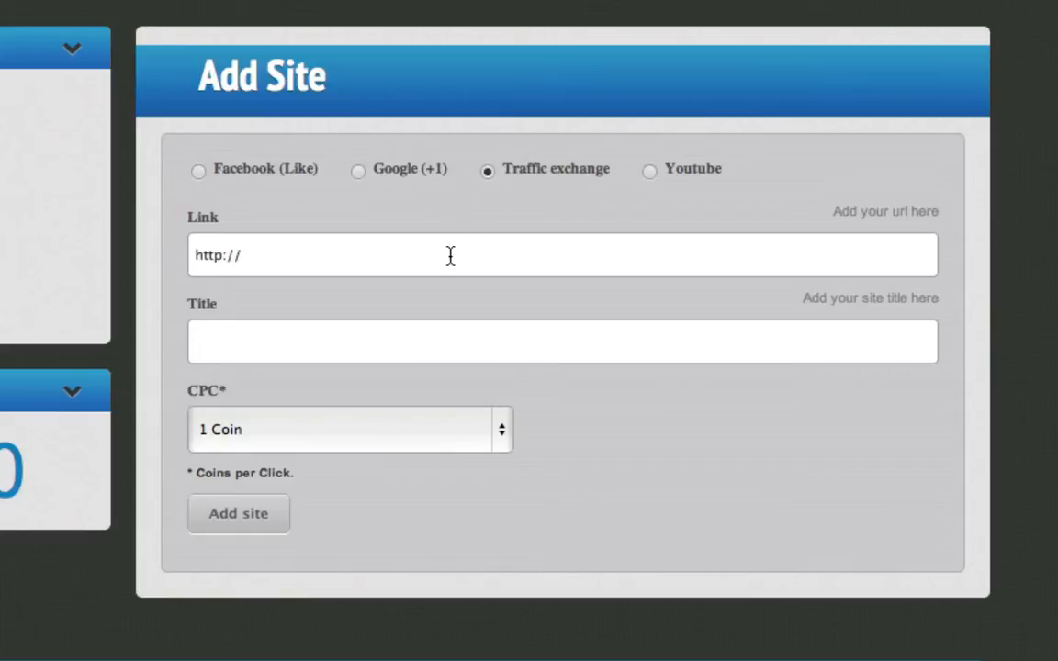
double_click(217, 255)
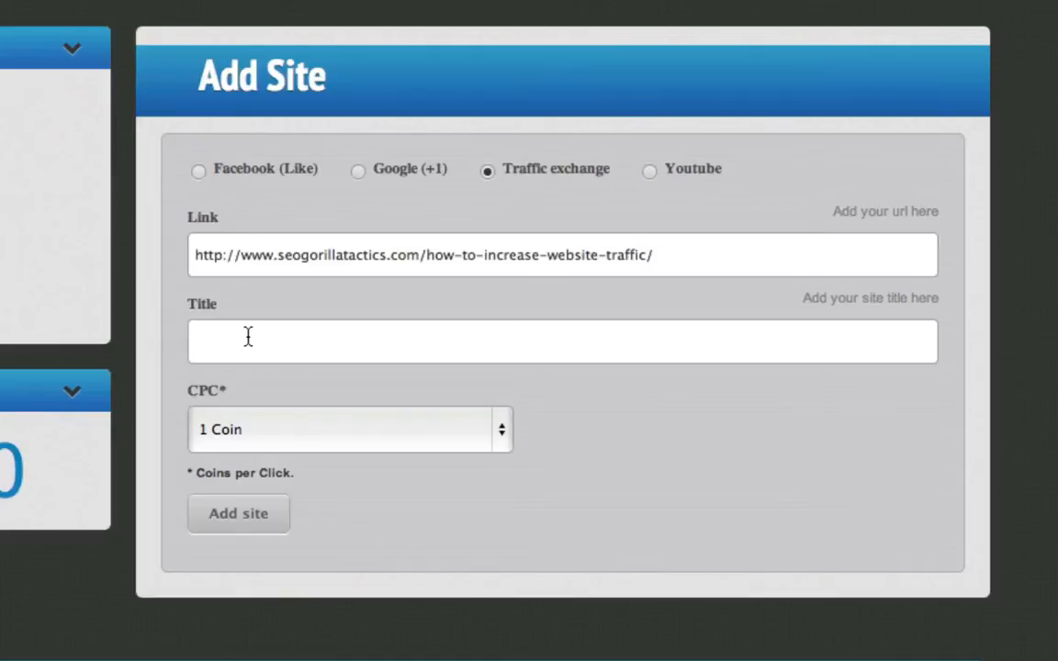
text(Increase Web)
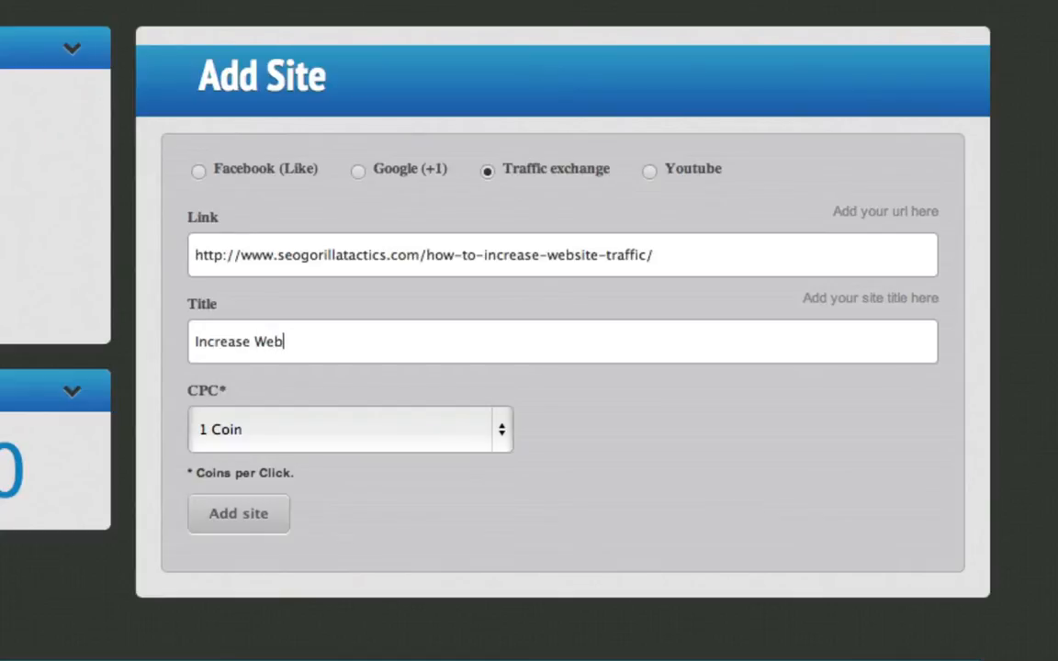
text(site Traff)
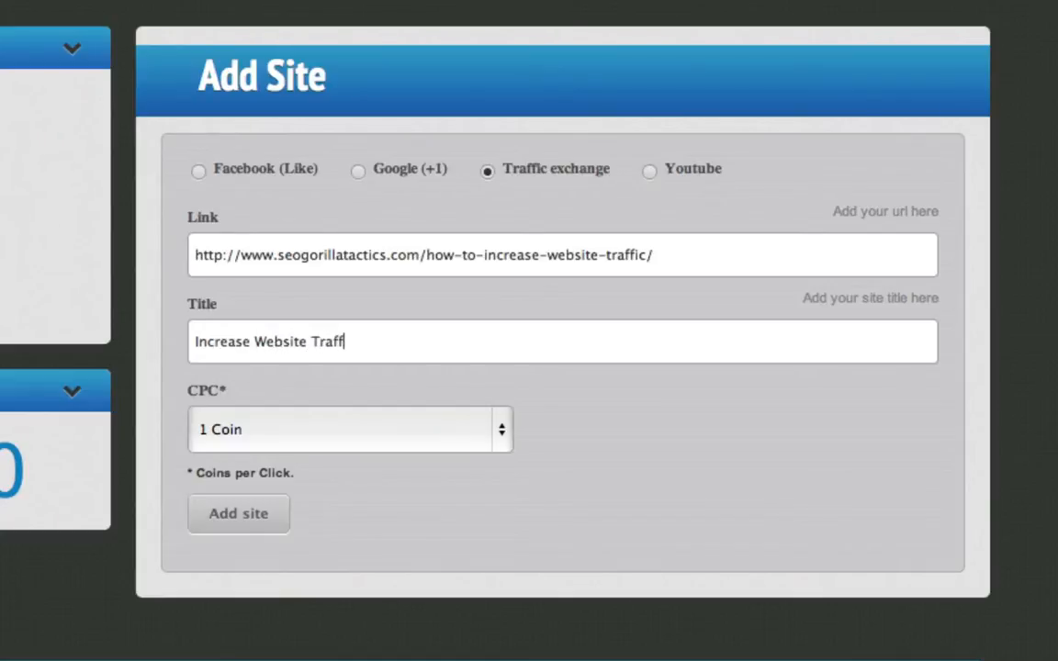
text(ic)
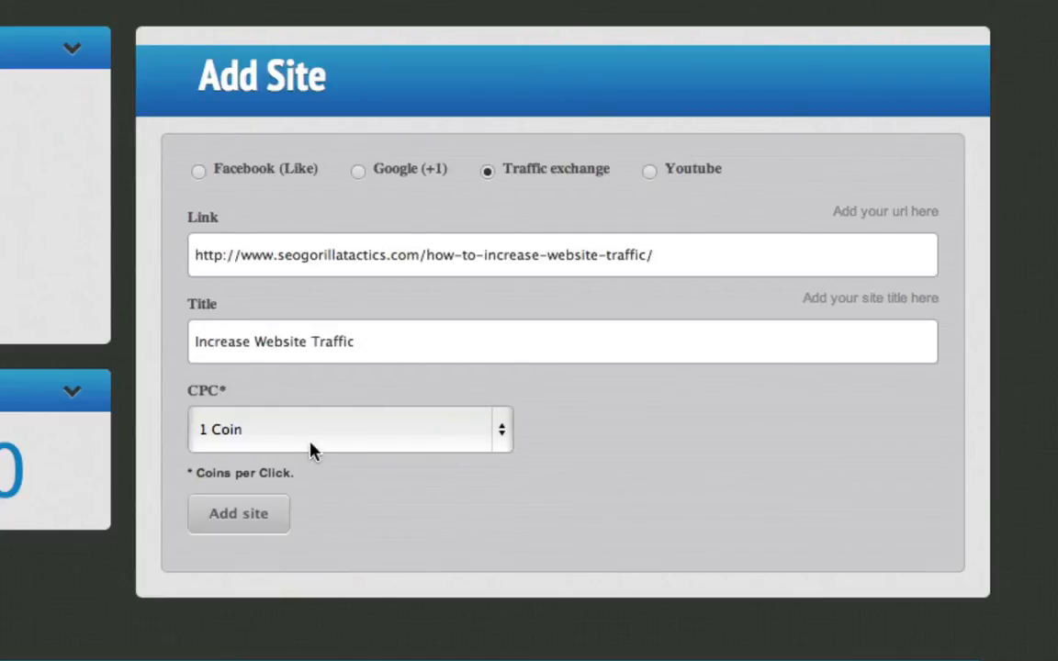
Set the cost per click to 2 coins.
click(349, 430)
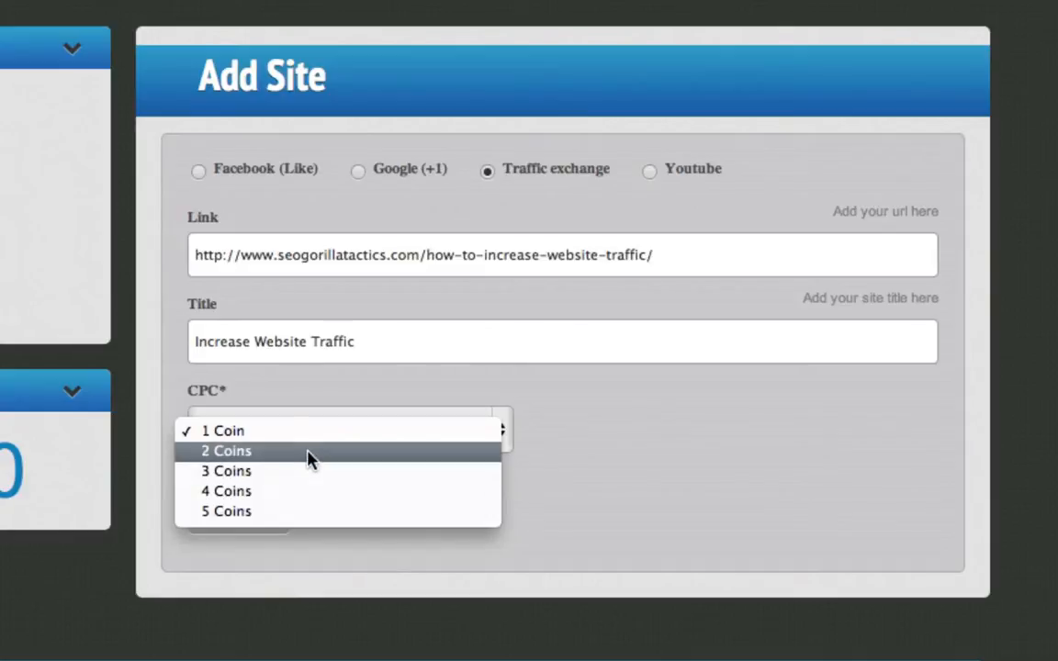
click(226, 452)
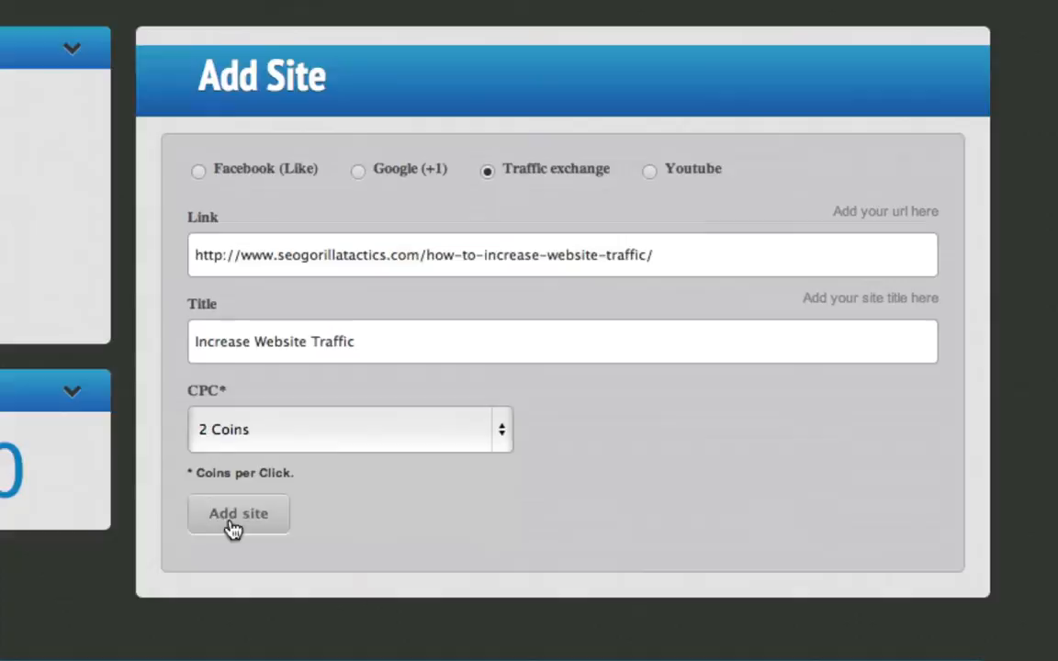
Submit the new site and go to My Sites.
click(239, 515)
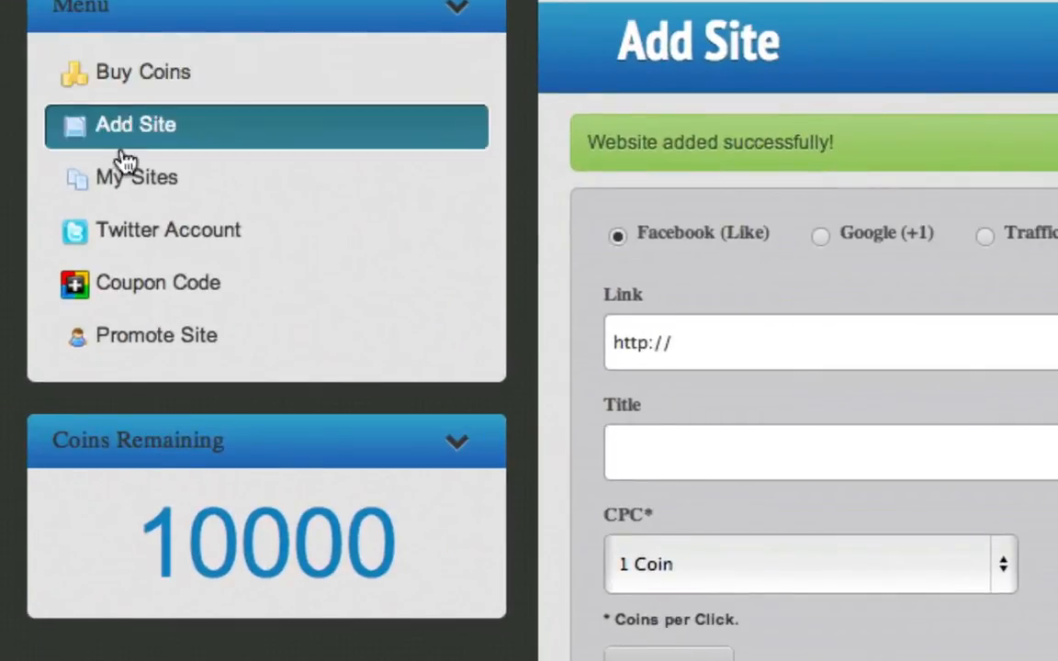
click(136, 176)
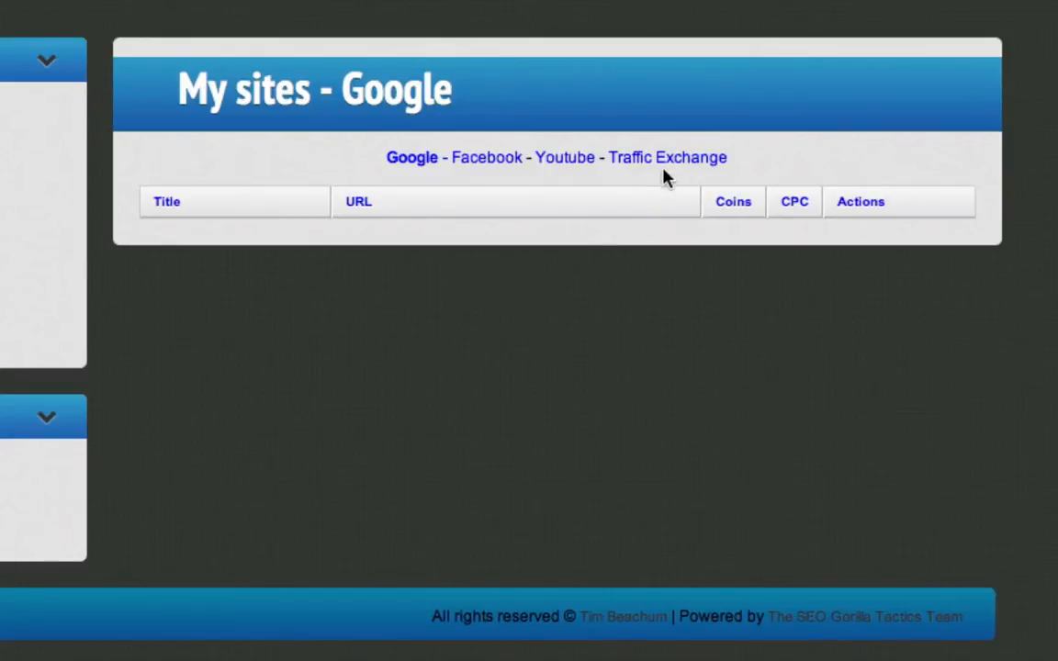
Show the traffic exchange list and start adding coins to Increase Website Traffic.
click(667, 158)
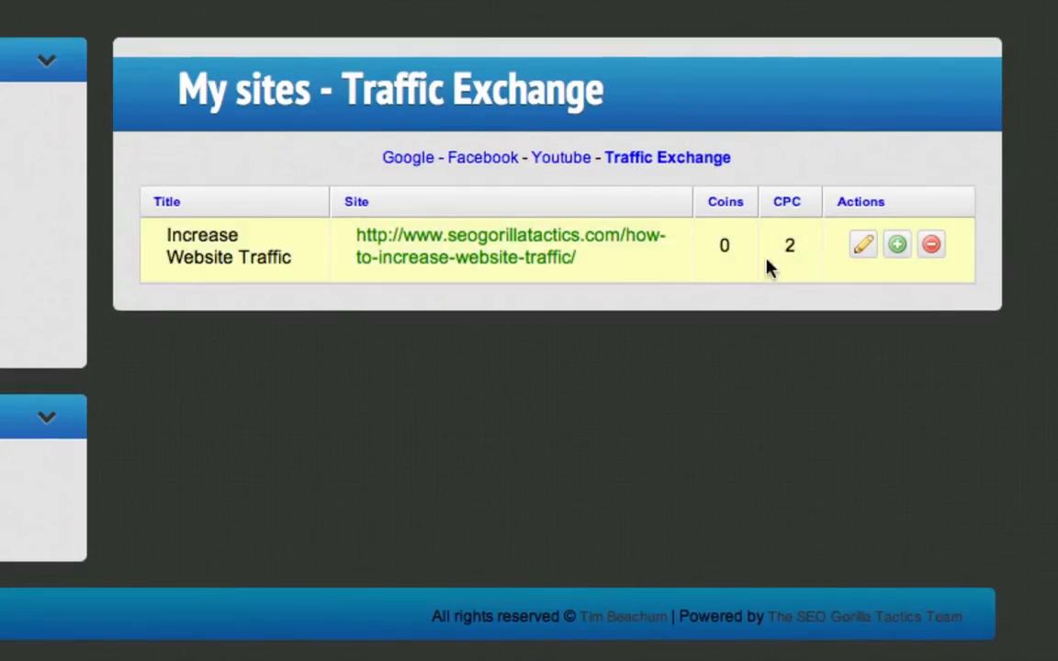
click(896, 244)
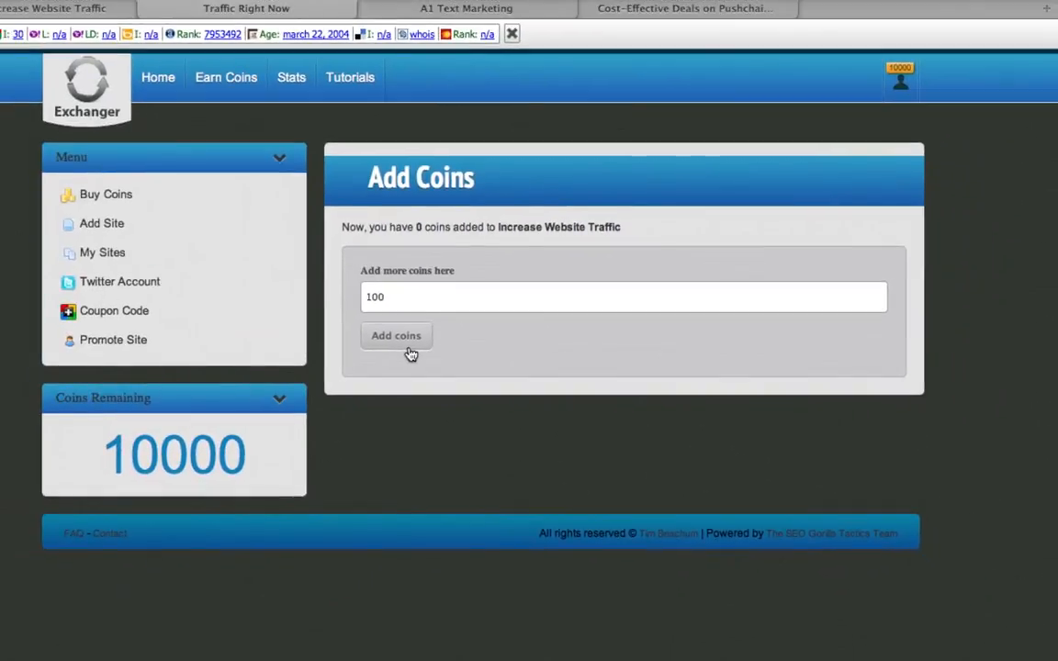
Add the 100 coins entered to the Increase Website Traffic site.
click(397, 334)
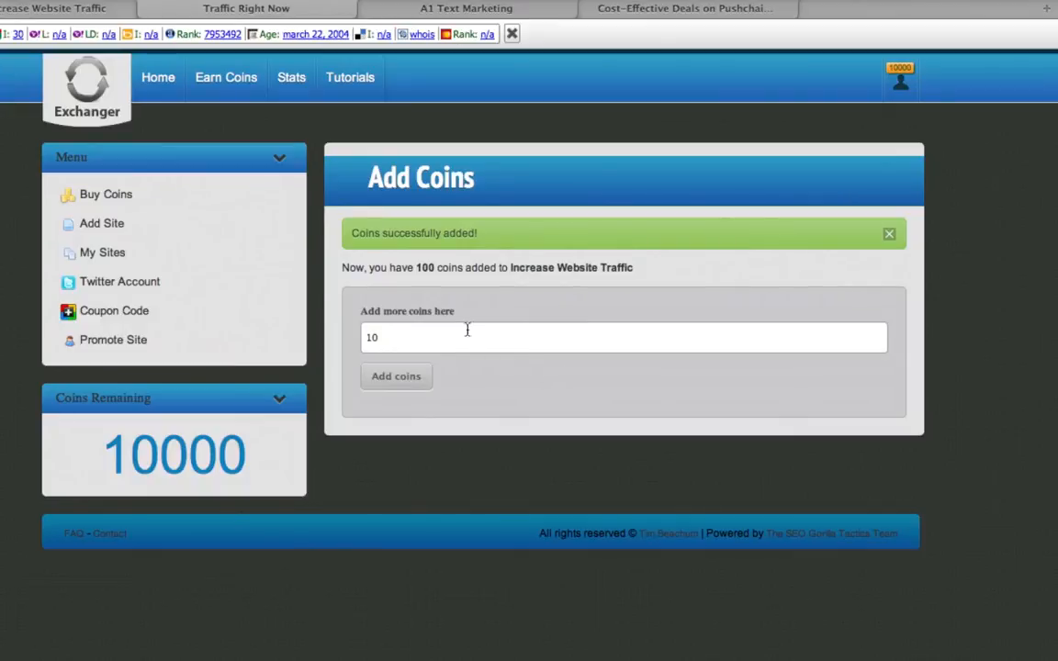
Return to My Sites' traffic exchange list showing 100 coins at 2 per click.
click(103, 252)
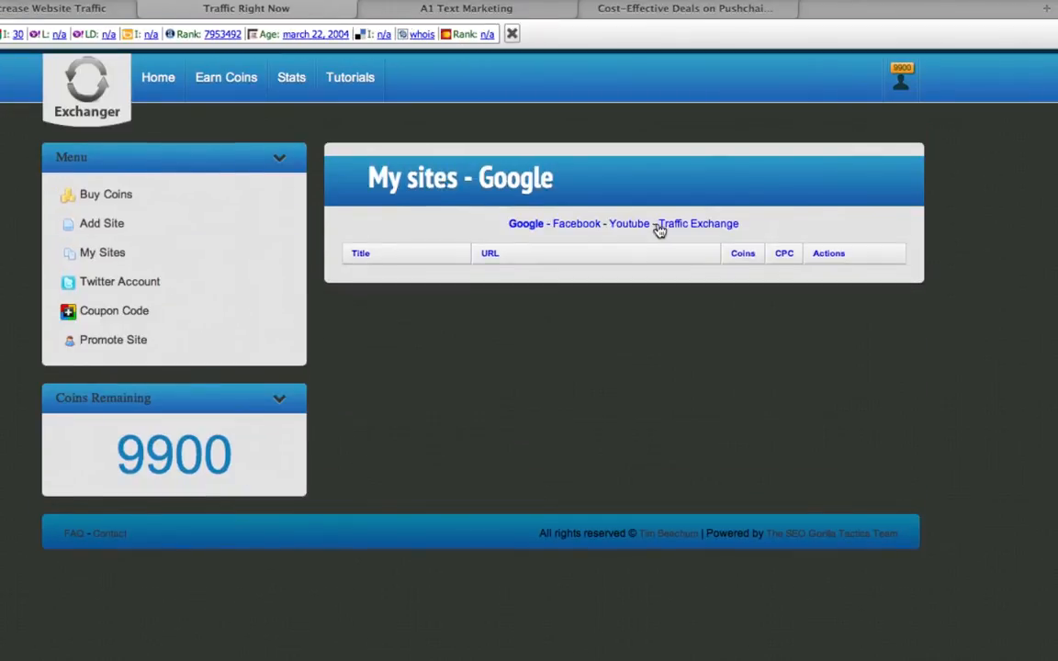
click(698, 224)
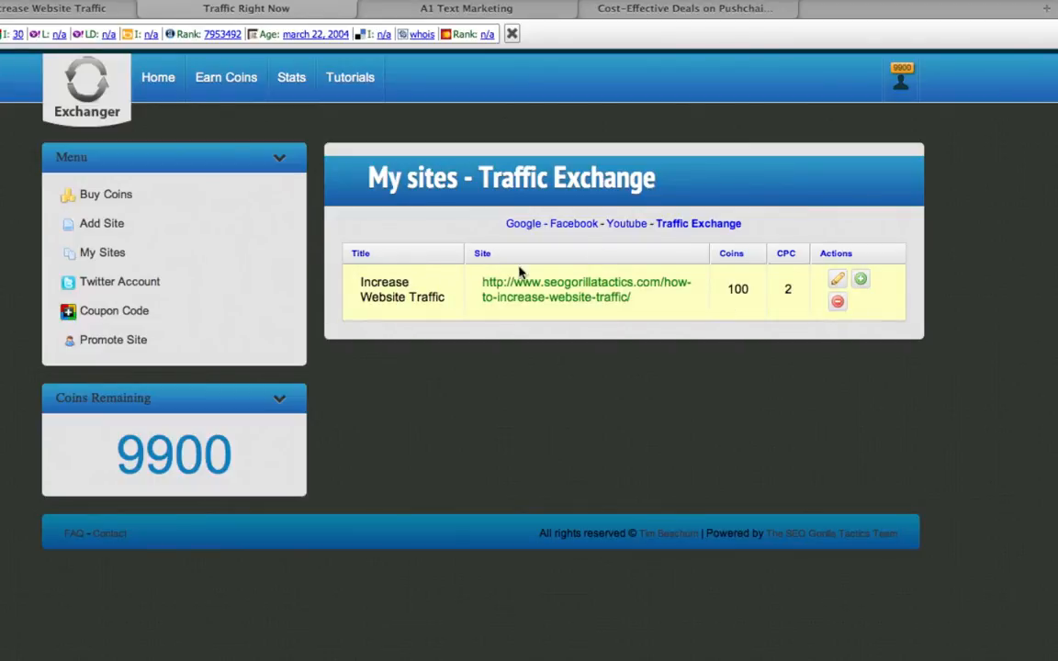
mouse_move(745, 266)
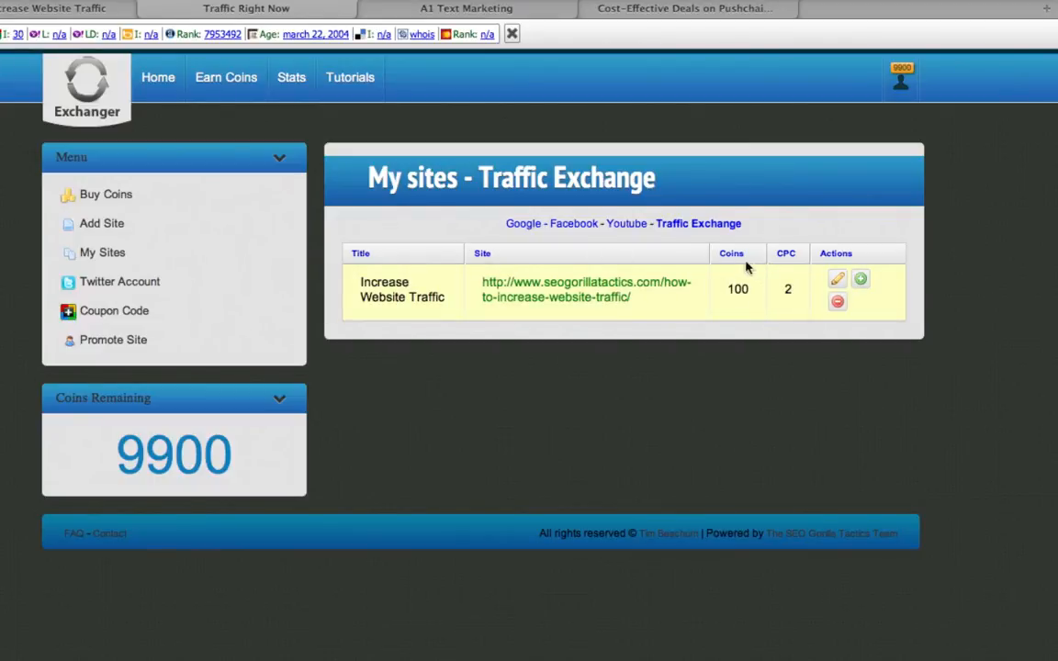